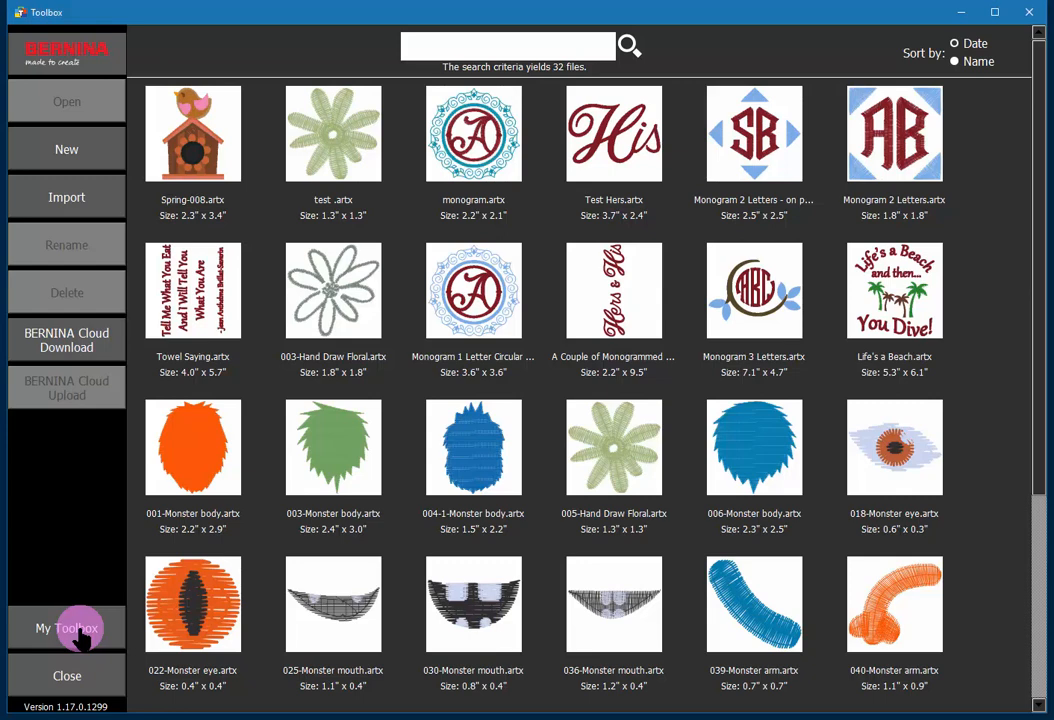
Step: Switch from the design file gallery to the My Toolbox account page
left_click(66, 628)
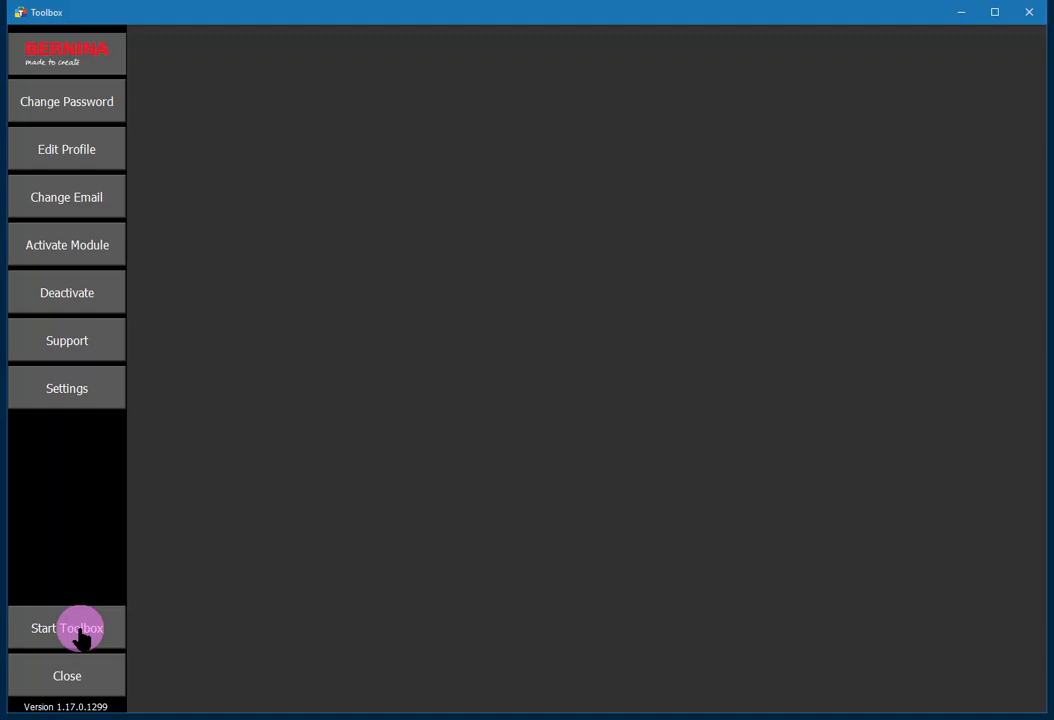
Step: Bring up the welcome page listing owned modules, with Editing/Lettering/Monogramming checked as owned
left_click(68, 628)
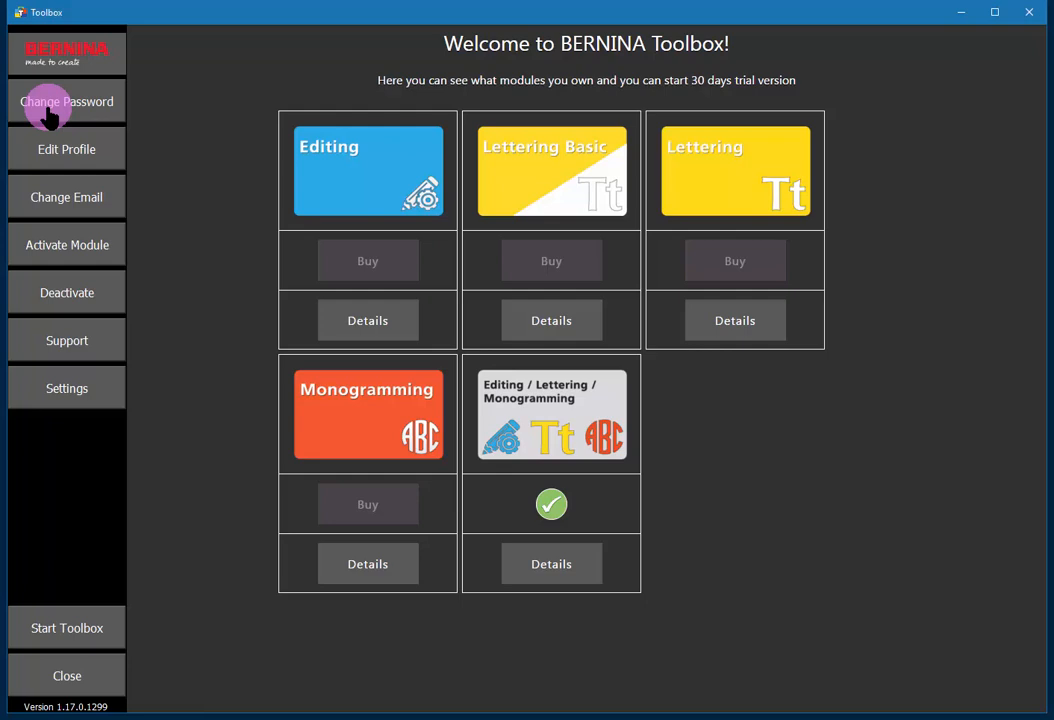
mouse_move(50, 148)
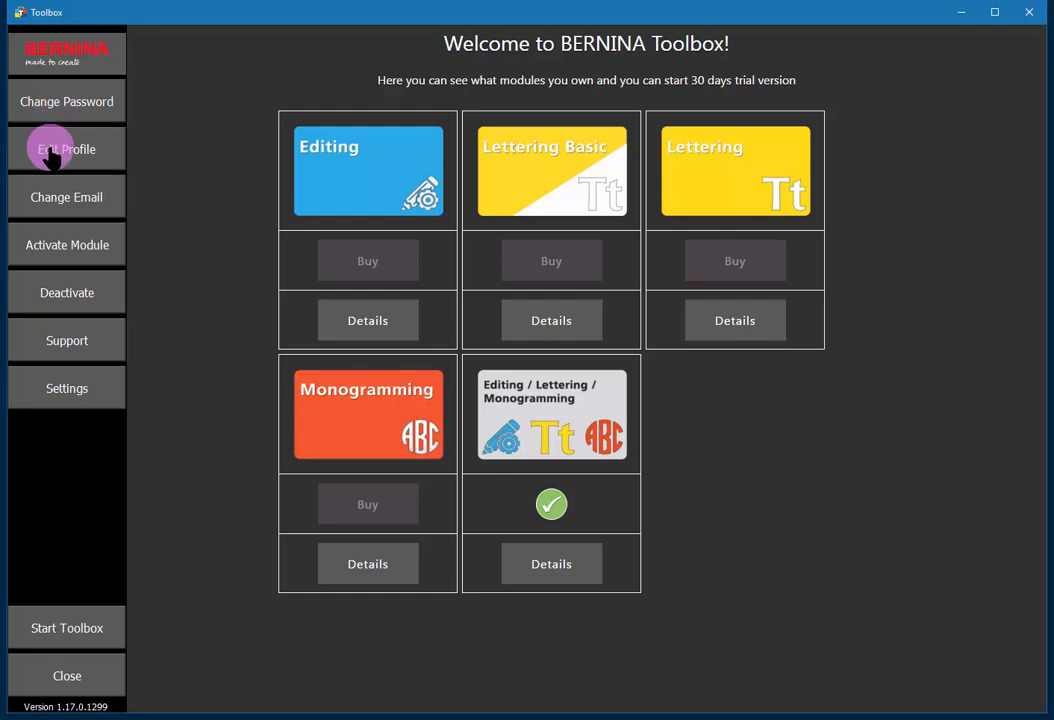
left_click(66, 148)
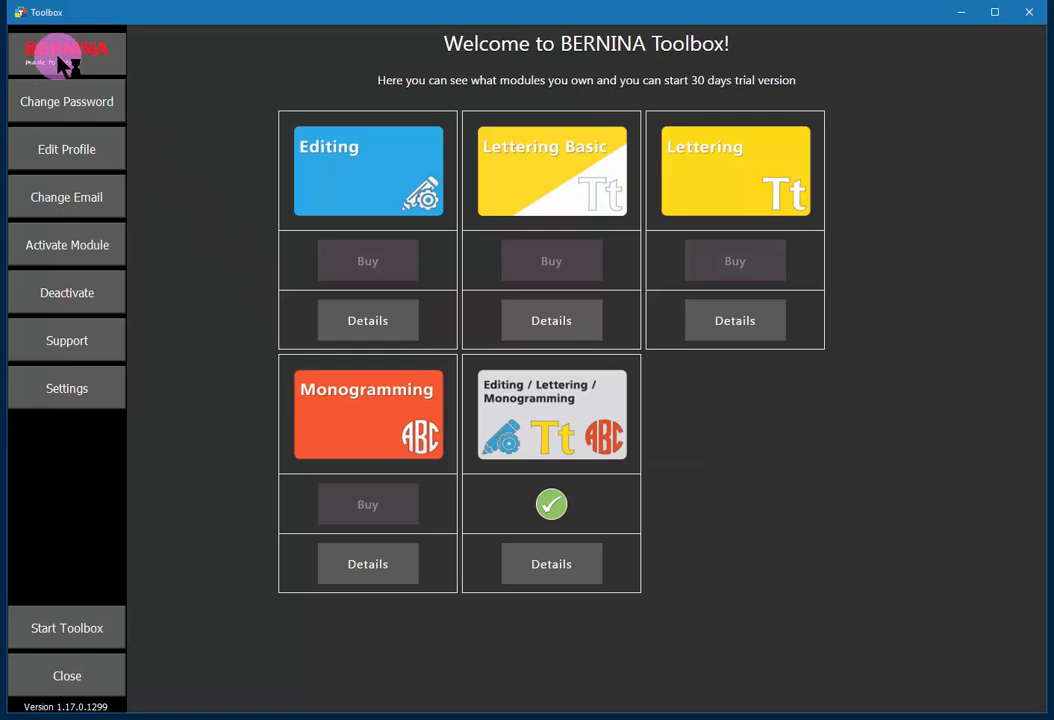
mouse_move(68, 198)
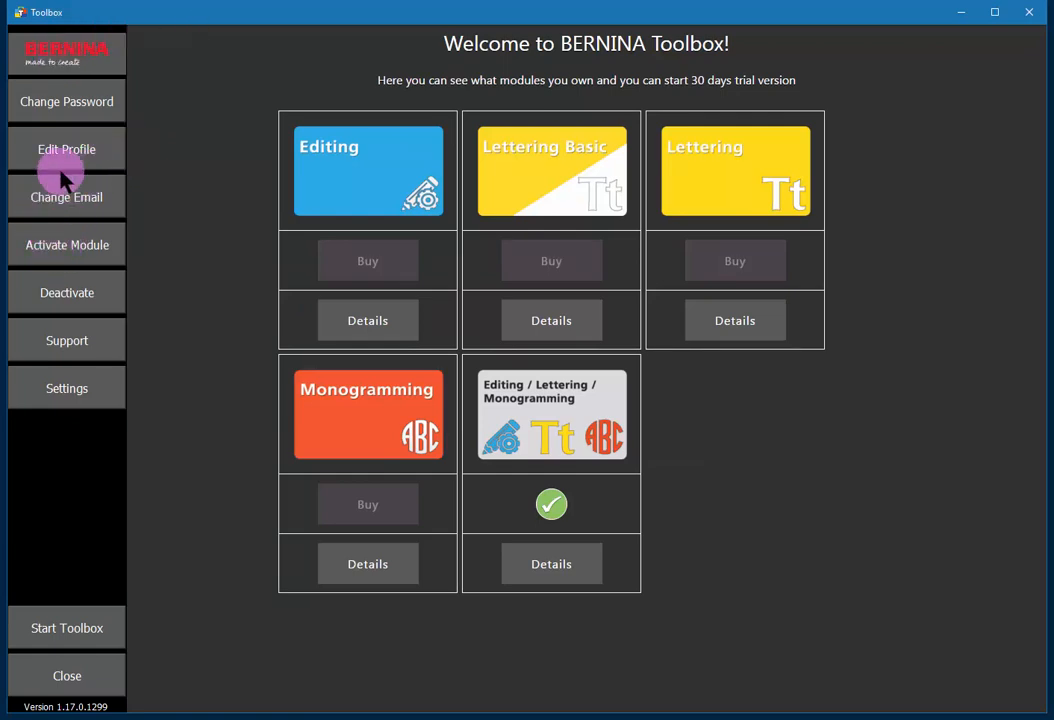
mouse_move(56, 252)
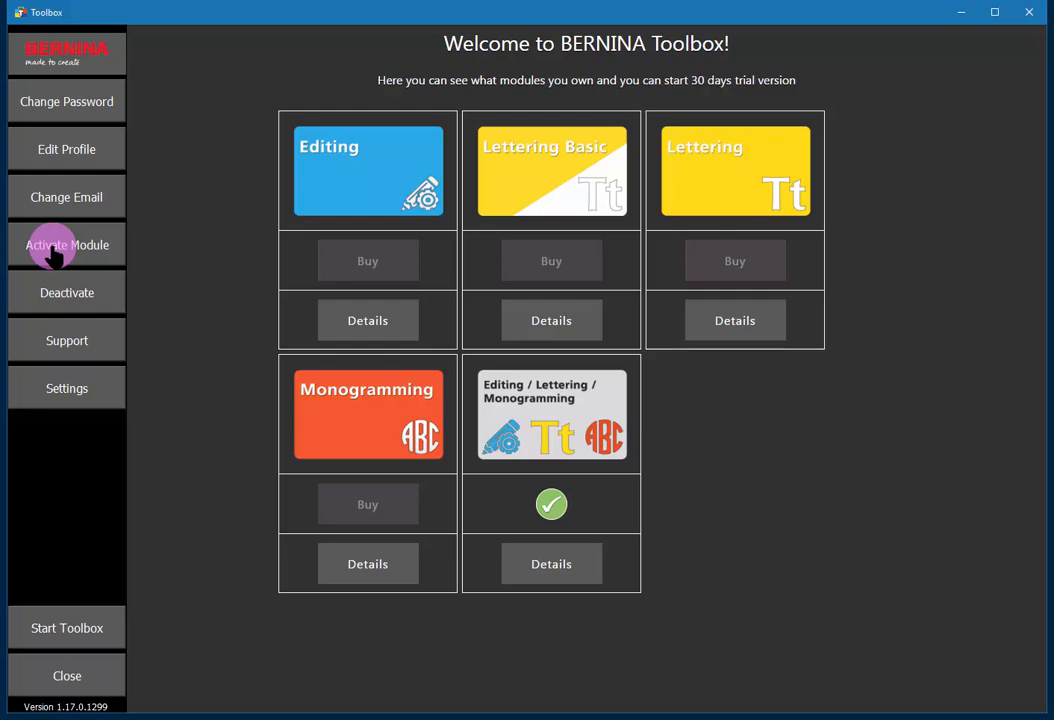
left_click(66, 244)
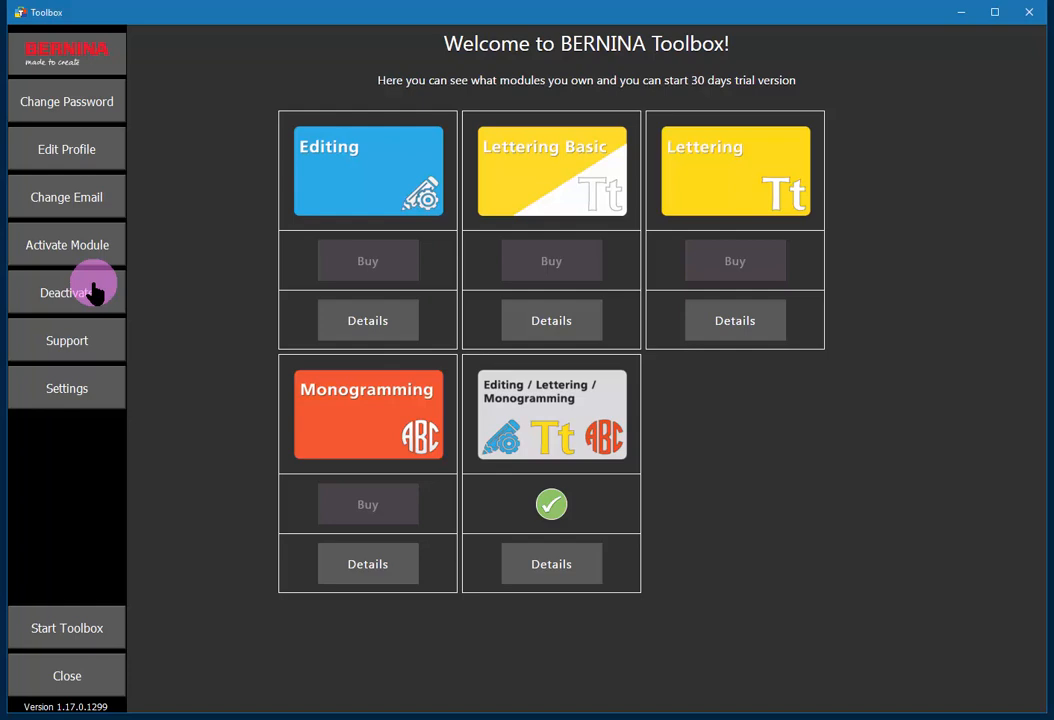
mouse_move(68, 344)
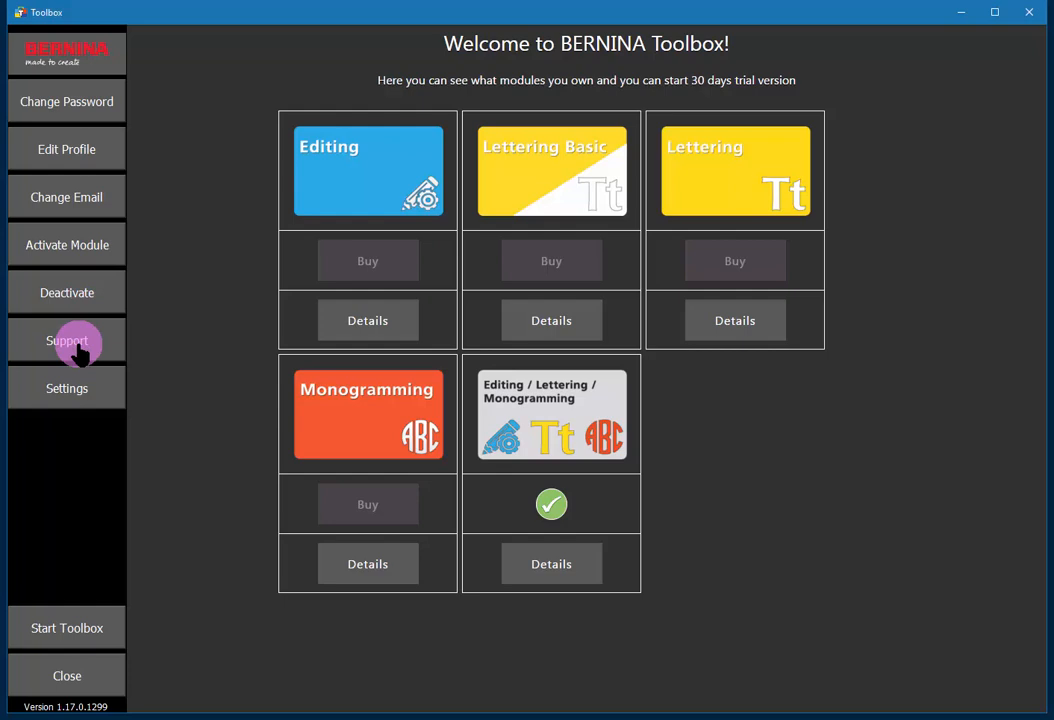
left_click(68, 340)
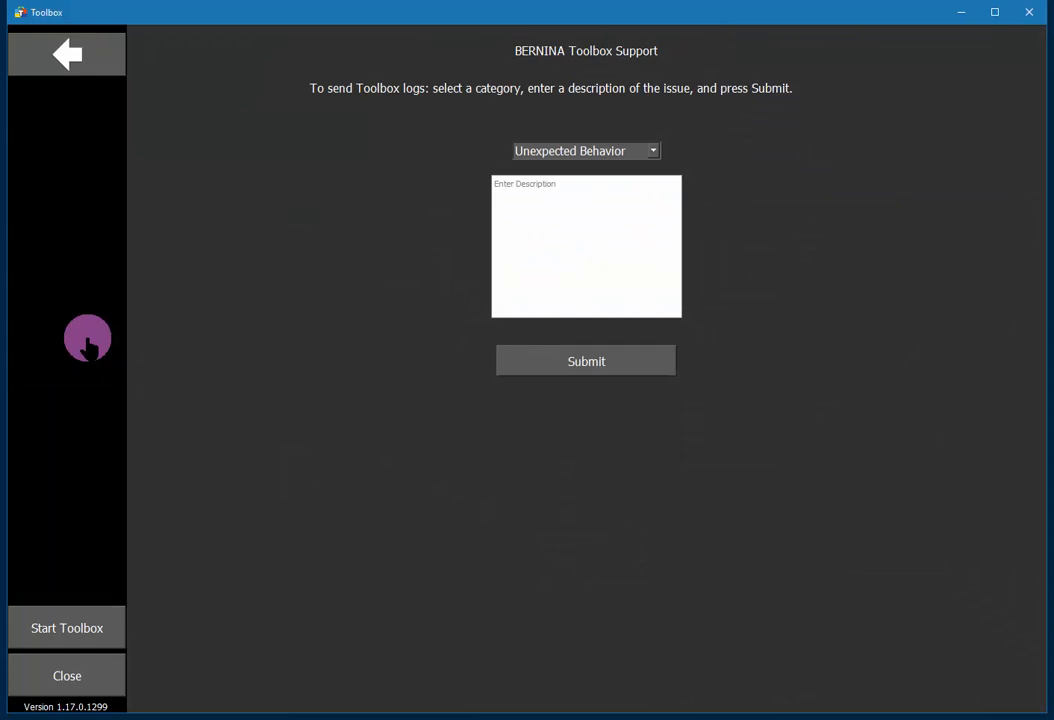
mouse_move(76, 96)
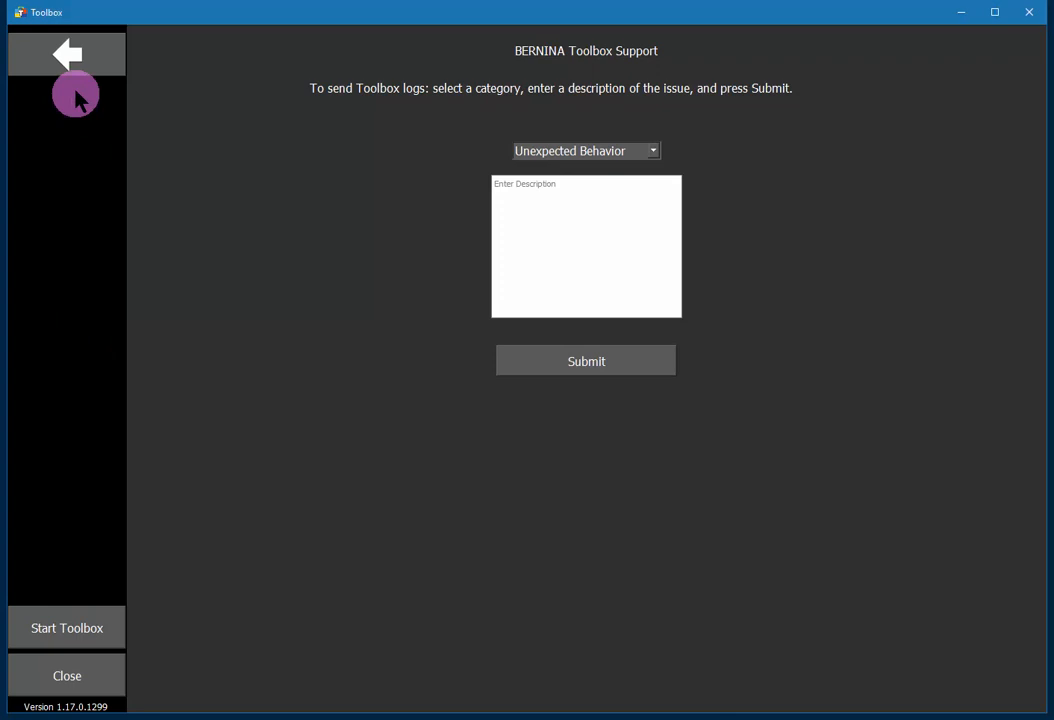
left_click(66, 56)
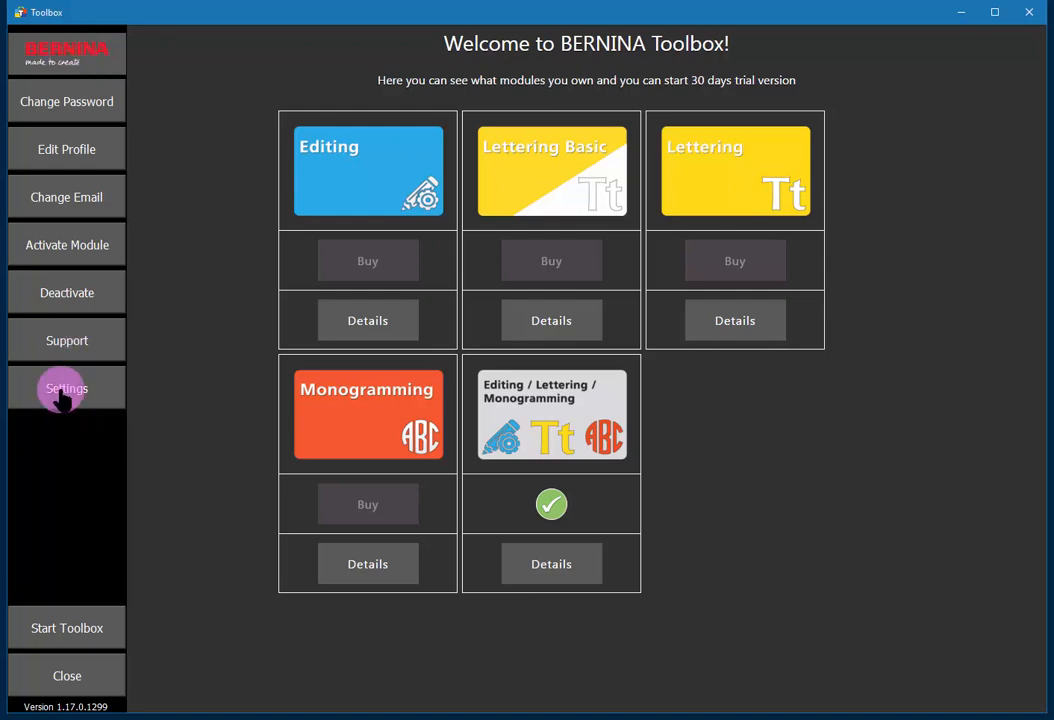
Step: In Toolbox settings keep Metric measurements and uncheck 'Show Quick Start Guide at startup'
left_click(68, 388)
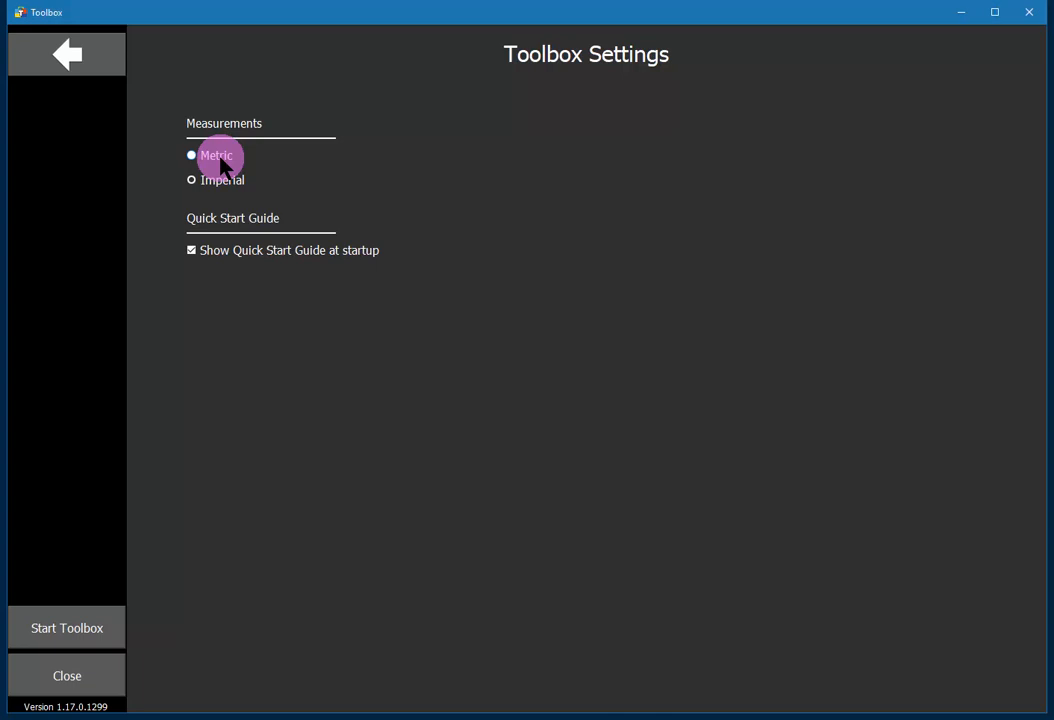
left_click(192, 180)
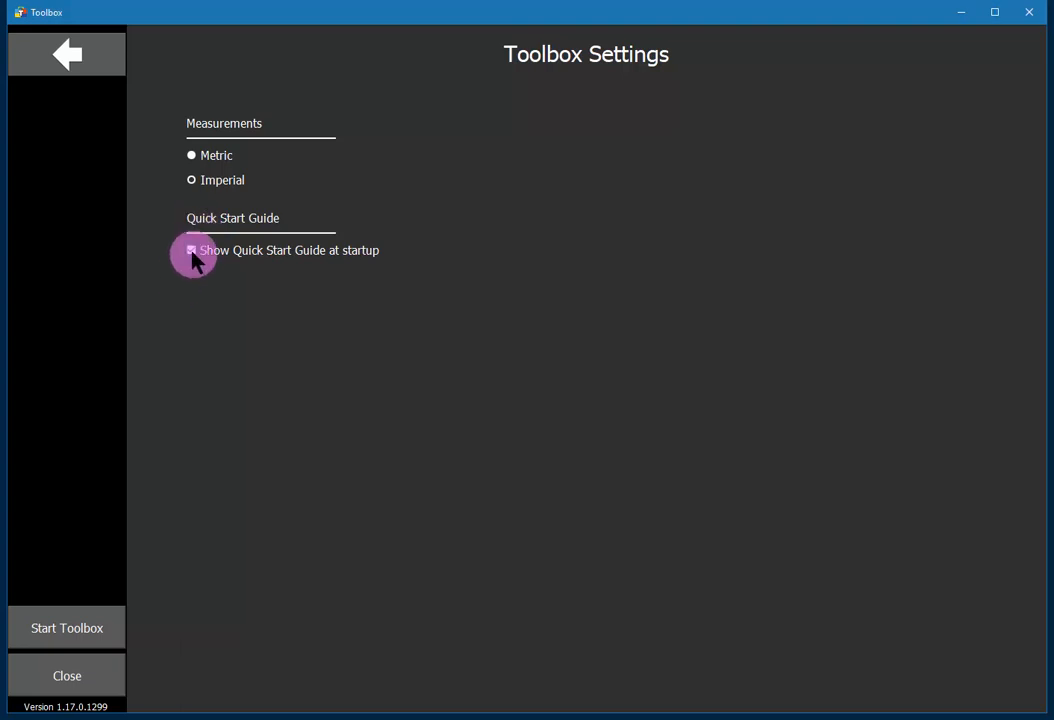
left_click(192, 250)
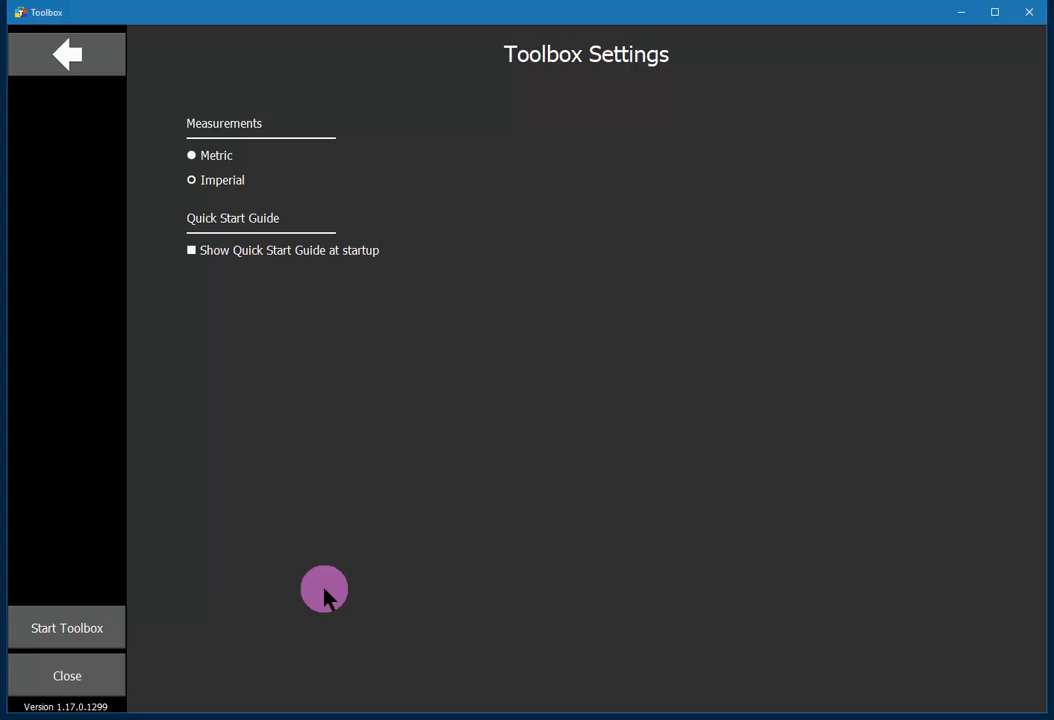
mouse_move(210, 498)
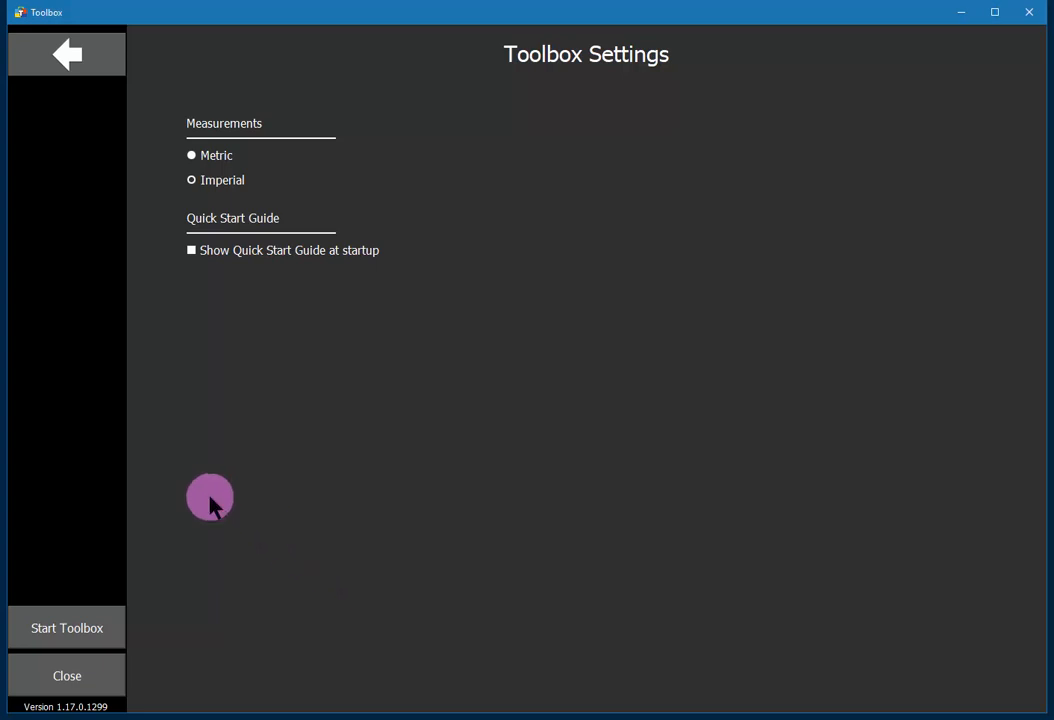
mouse_move(244, 532)
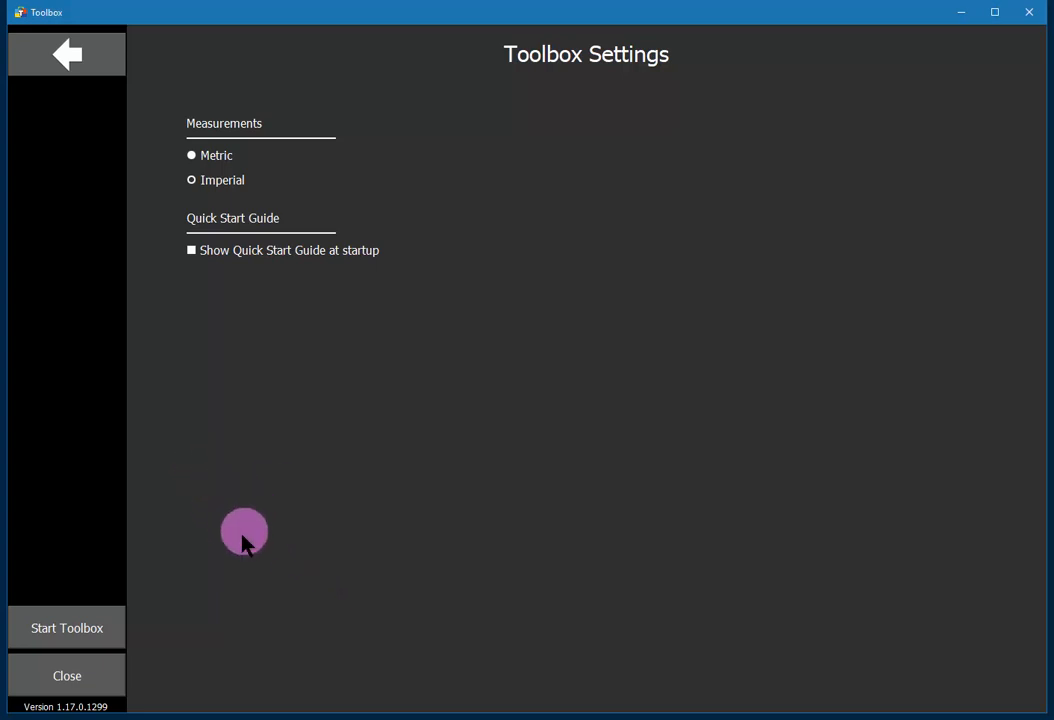
Step: Return from settings to the welcome page of owned modules
left_click(68, 54)
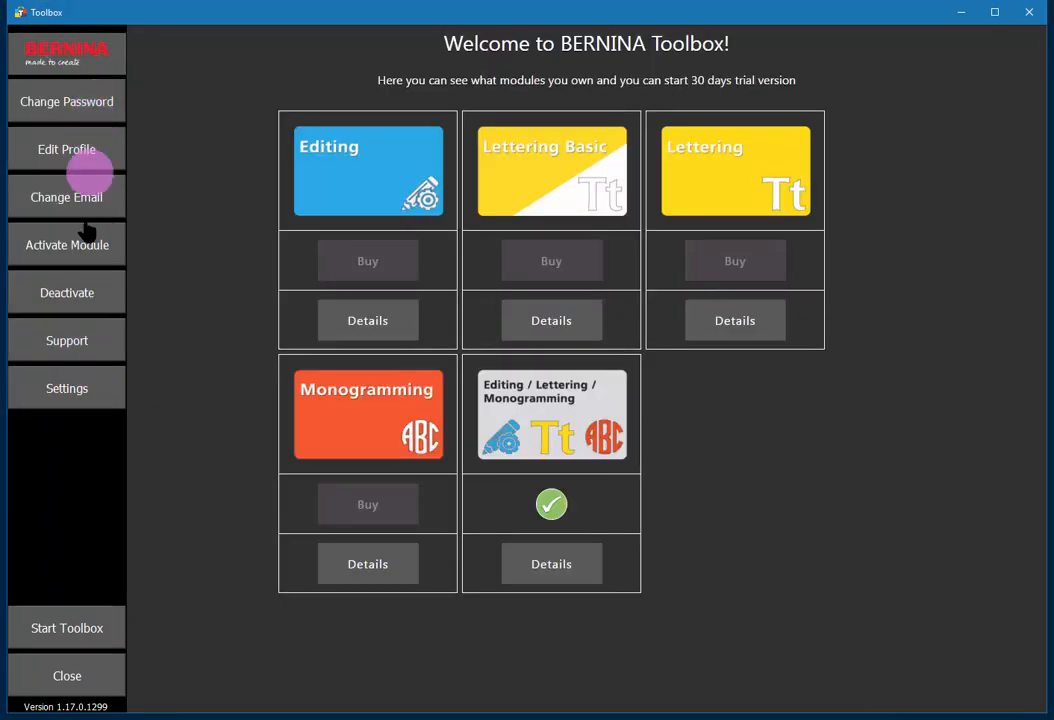
mouse_move(68, 628)
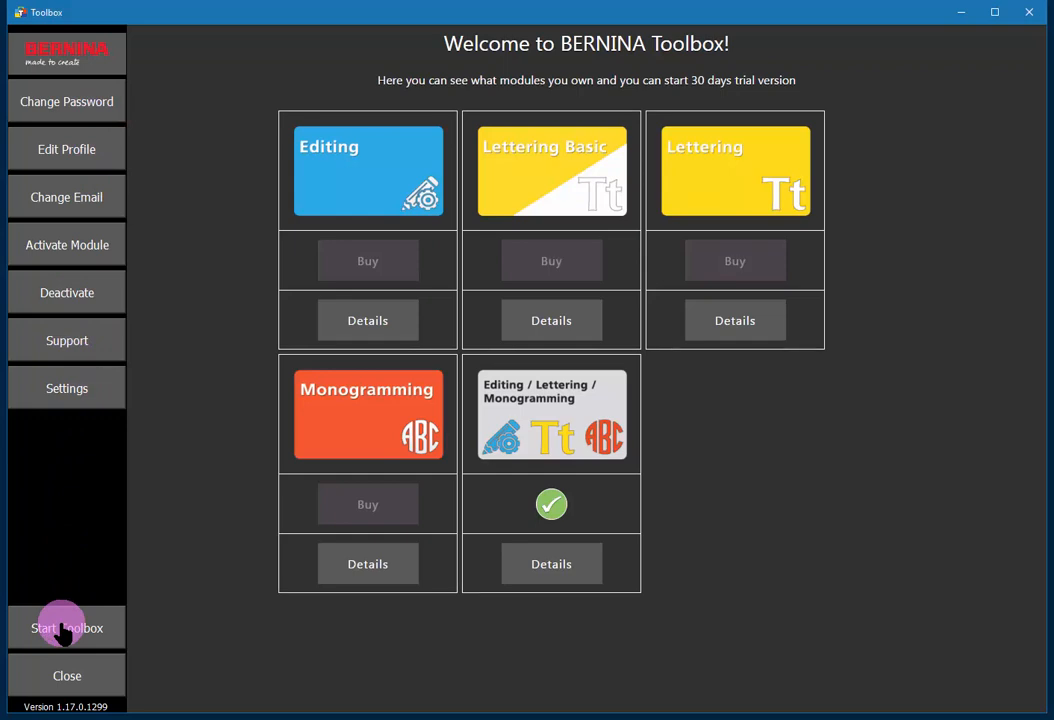
mouse_move(68, 676)
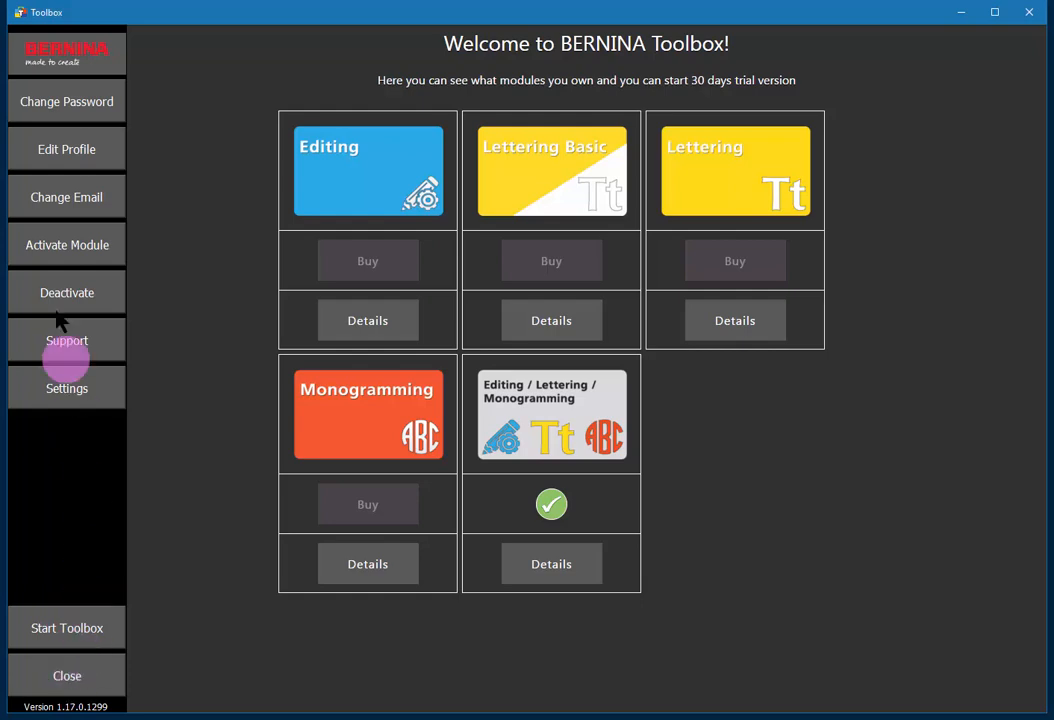
mouse_move(76, 330)
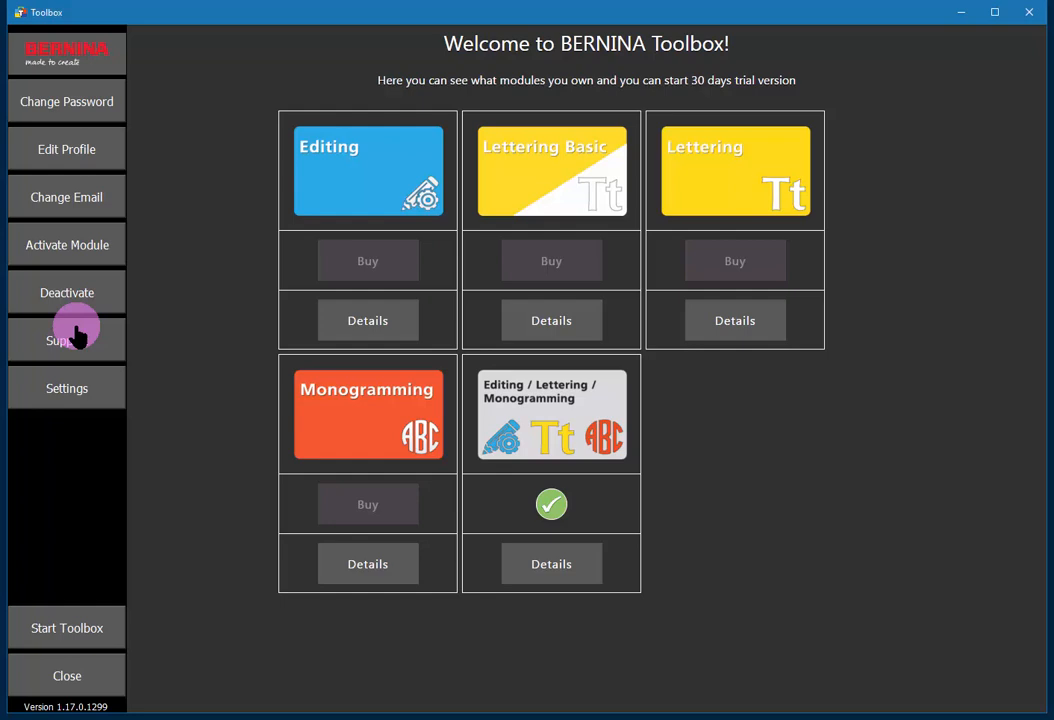
mouse_move(598, 420)
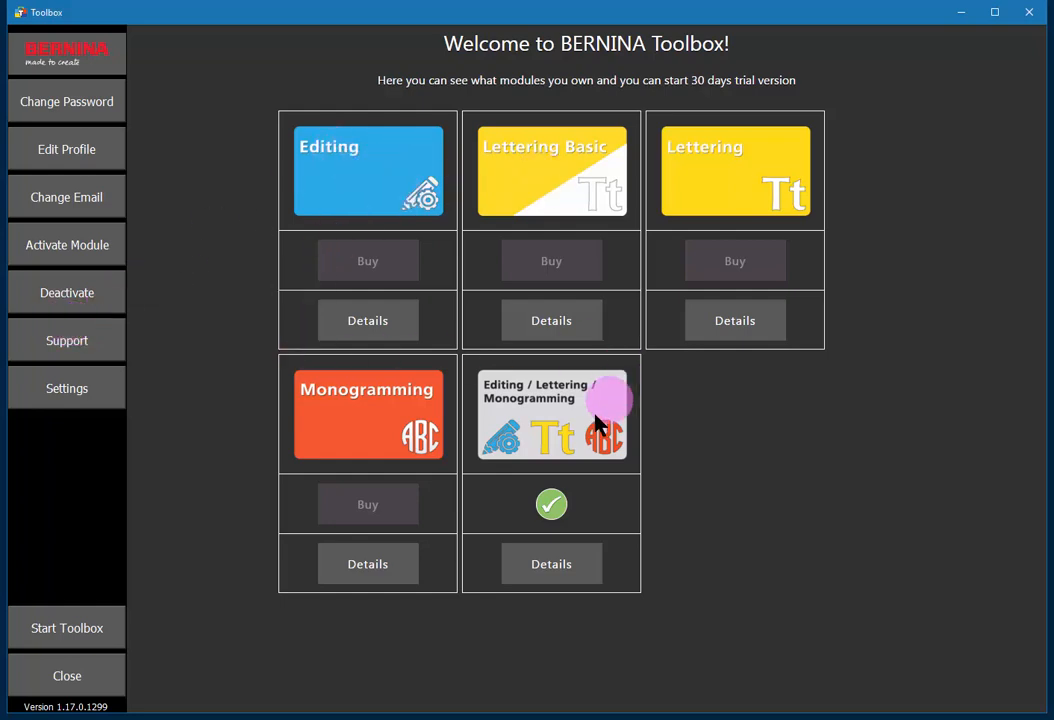
mouse_move(576, 444)
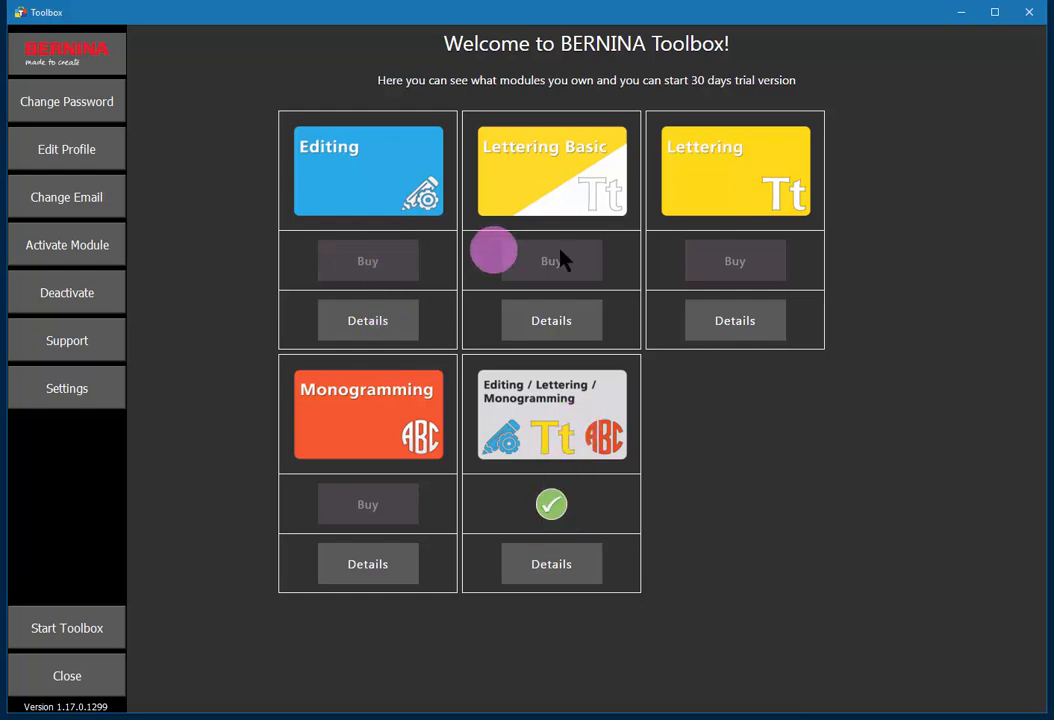
mouse_move(280, 500)
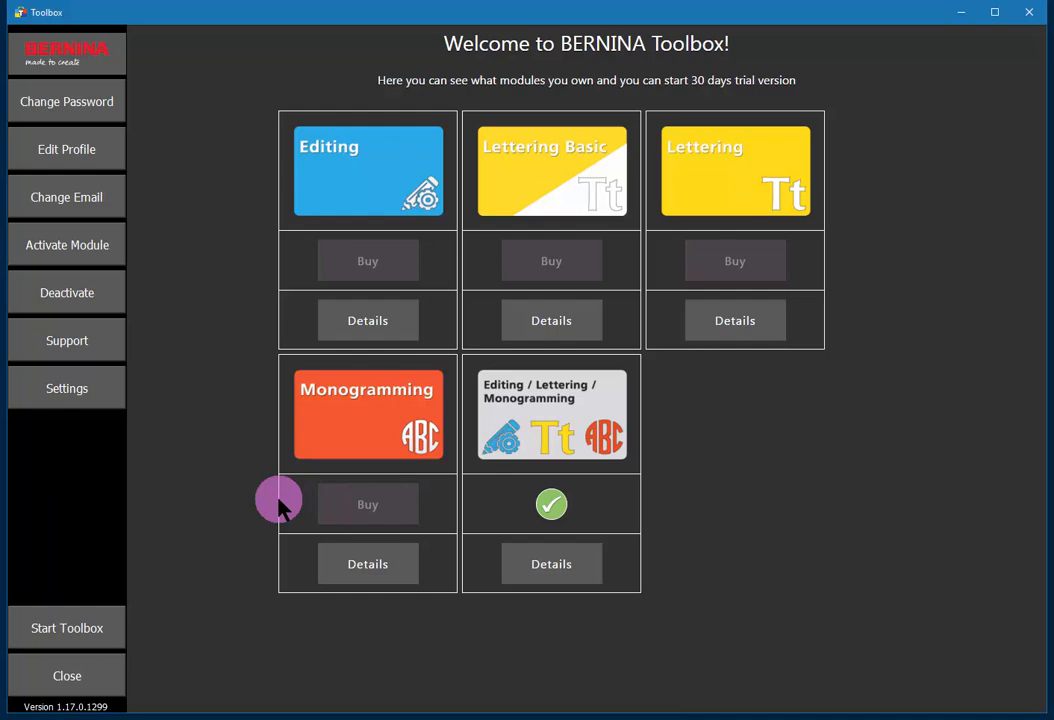